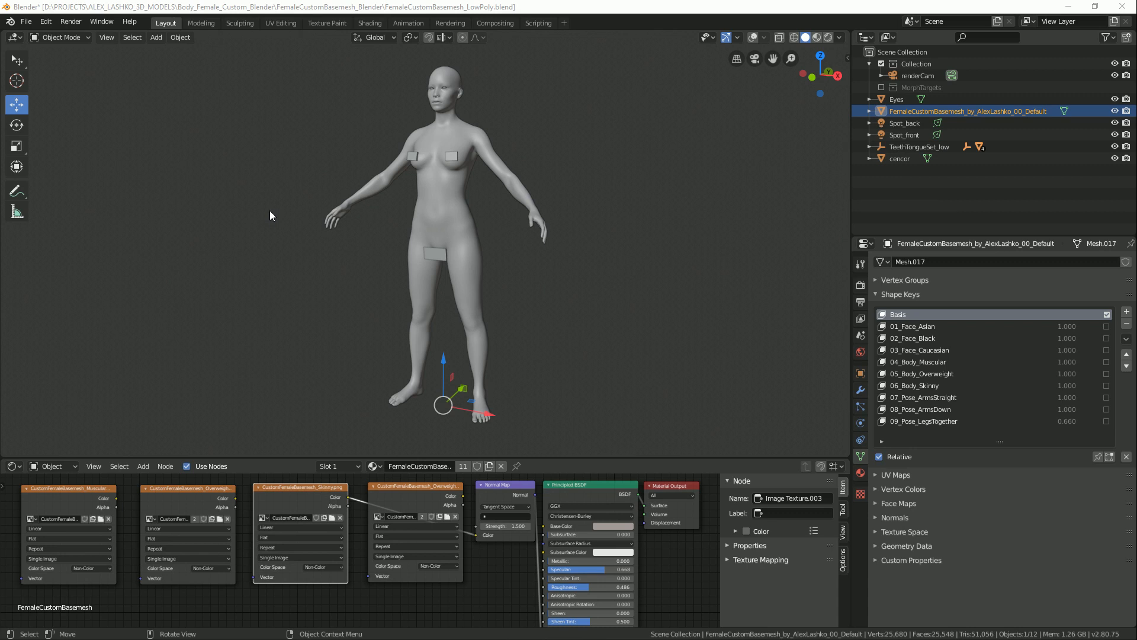
{"action": "mouse_move", "coordinate": [455, 218]}
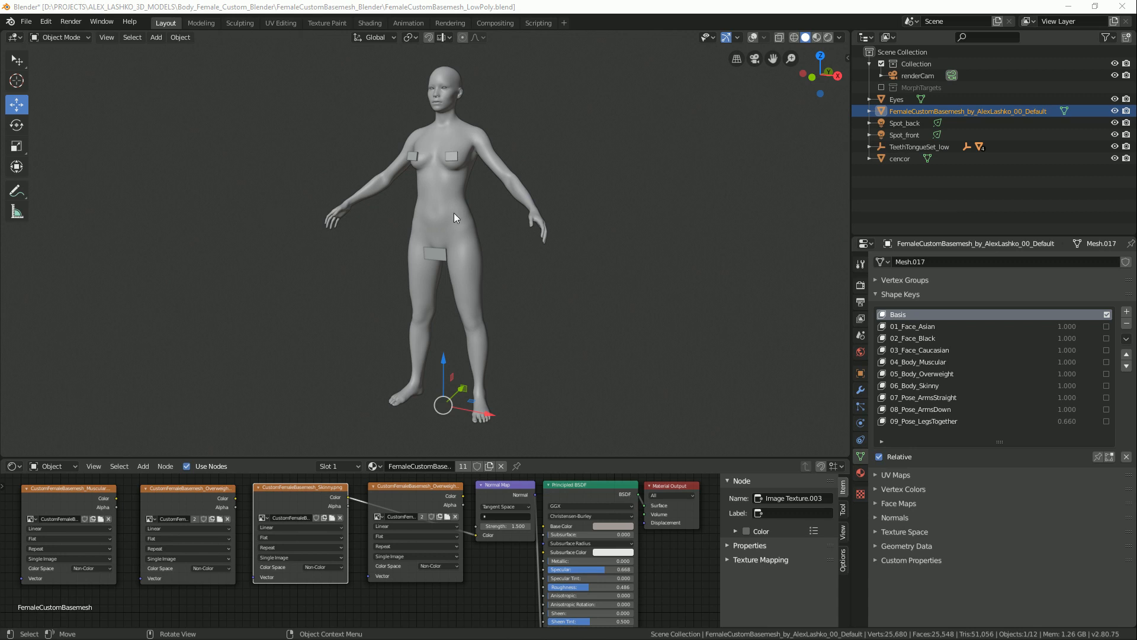
{"action": "mouse_move", "coordinate": [445, 218]}
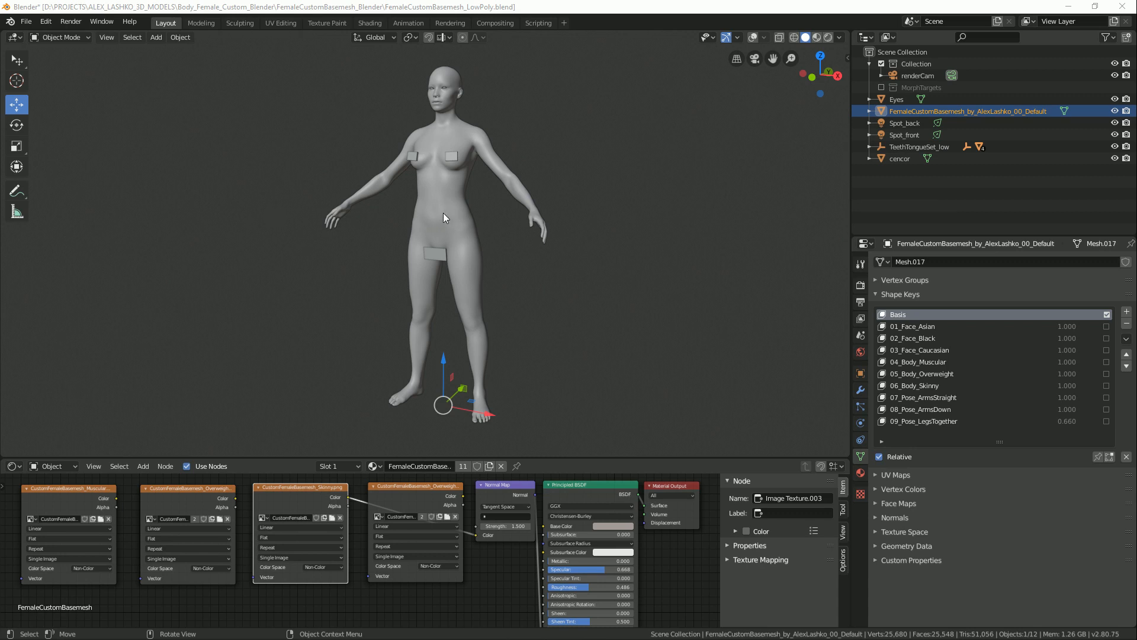
{"action": "mouse_move", "coordinate": [532, 202]}
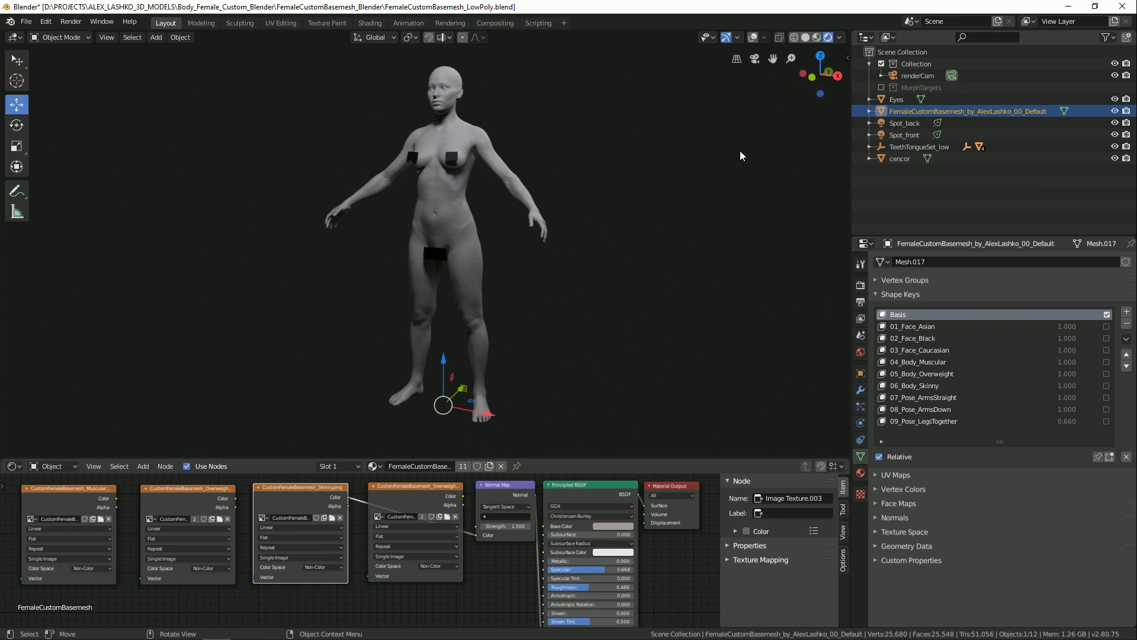
{"action": "mouse_move", "coordinate": [701, 206]}
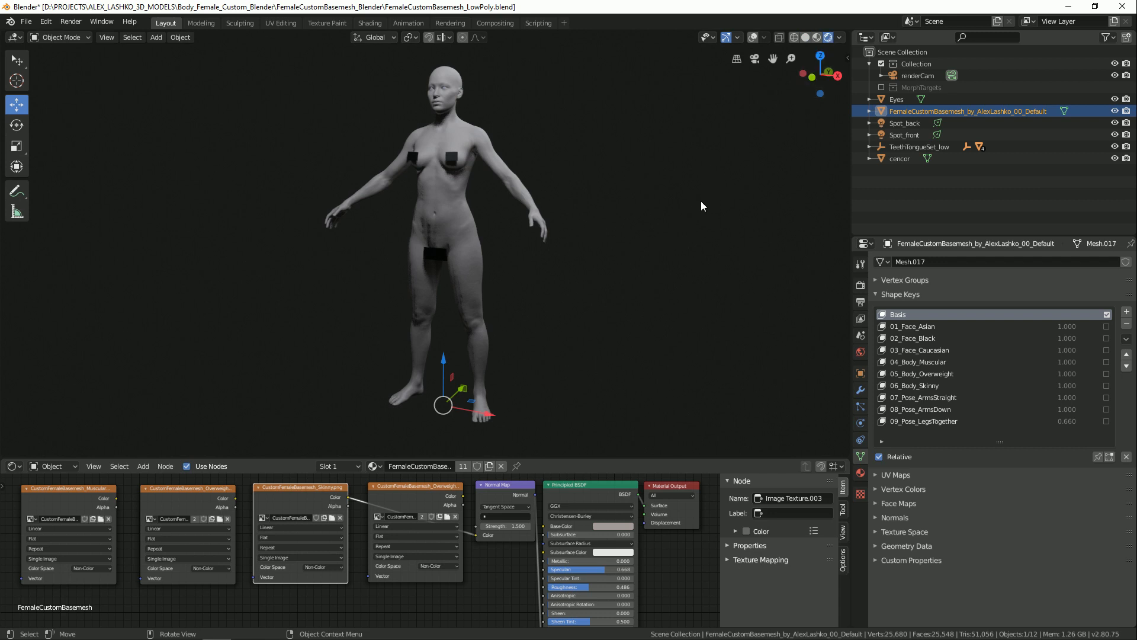
{"action": "mouse_move", "coordinate": [696, 205]}
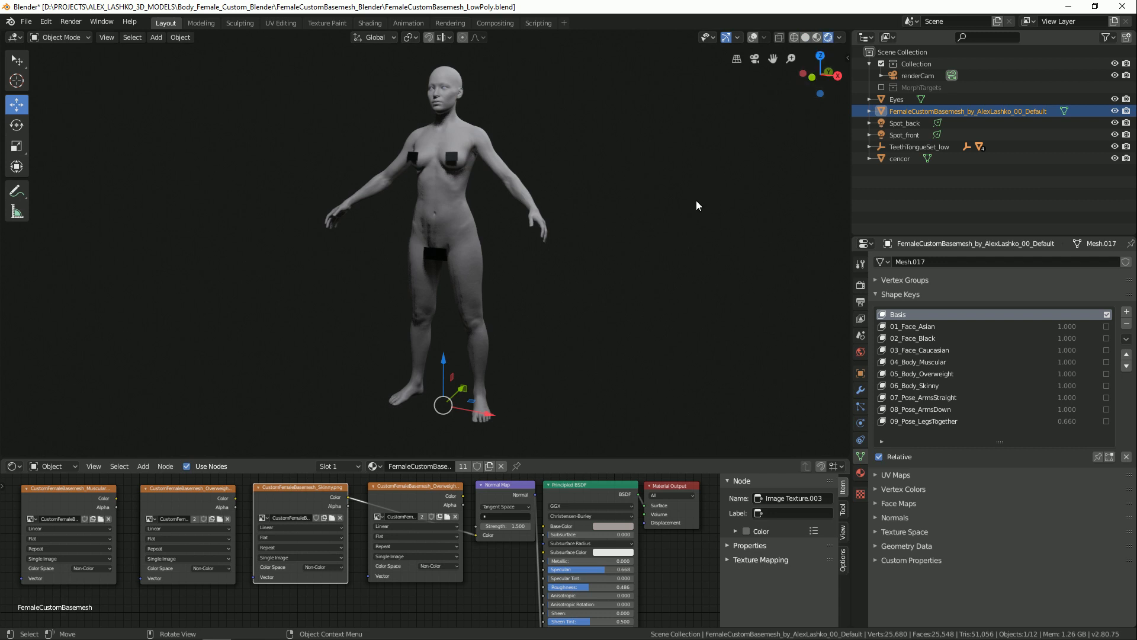
{"action": "left_click", "coordinate": [897, 98]}
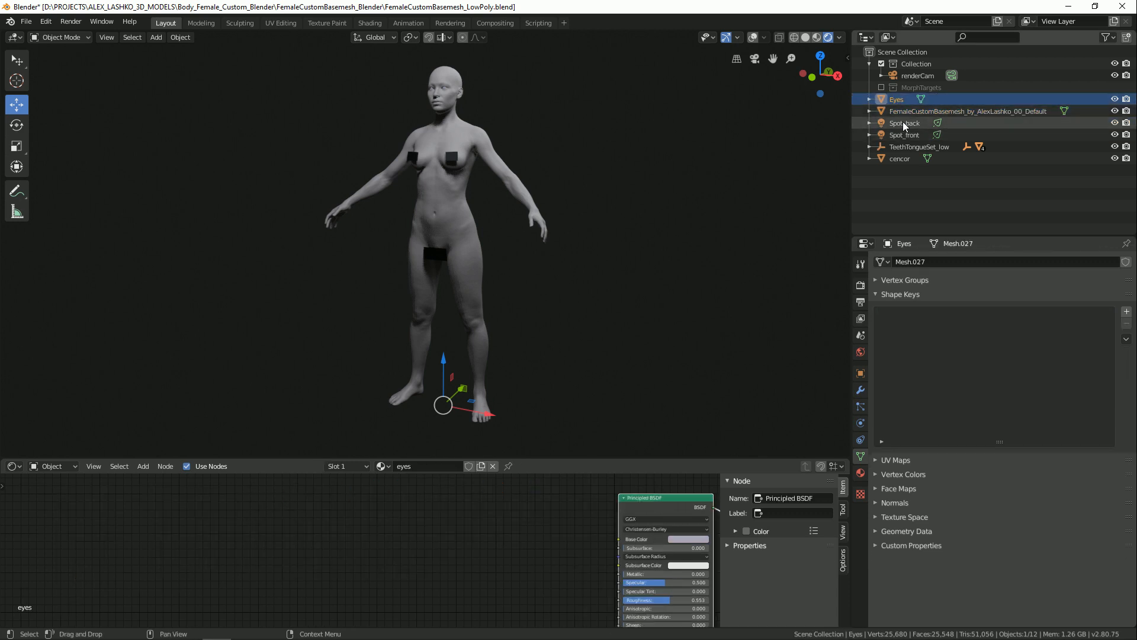
{"action": "left_click", "coordinate": [968, 112]}
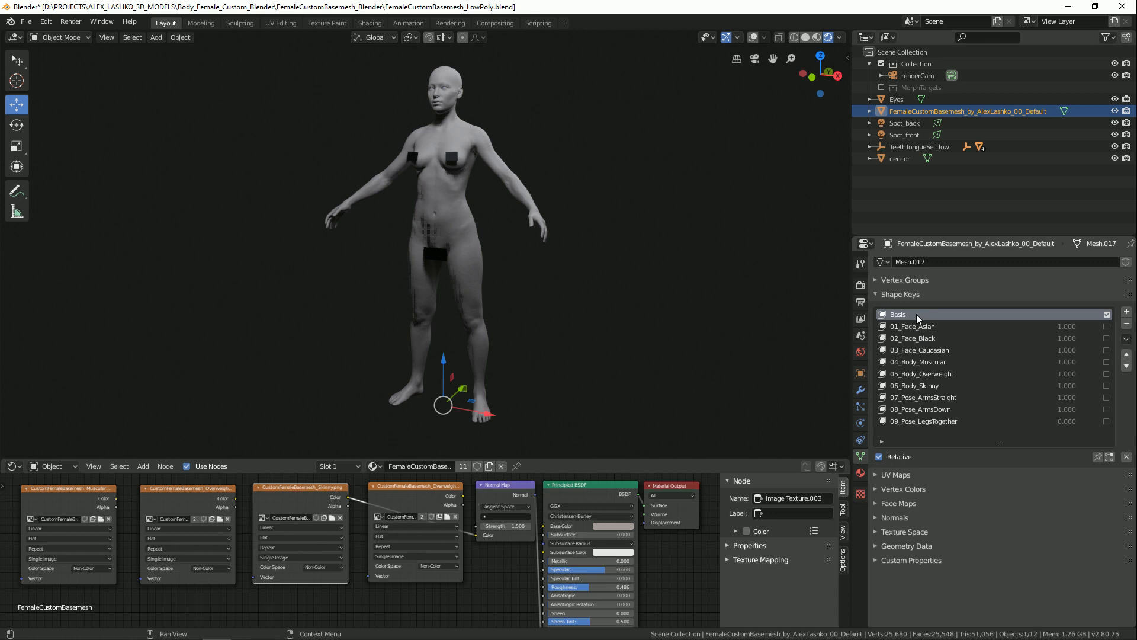
{"action": "mouse_move", "coordinate": [923, 328]}
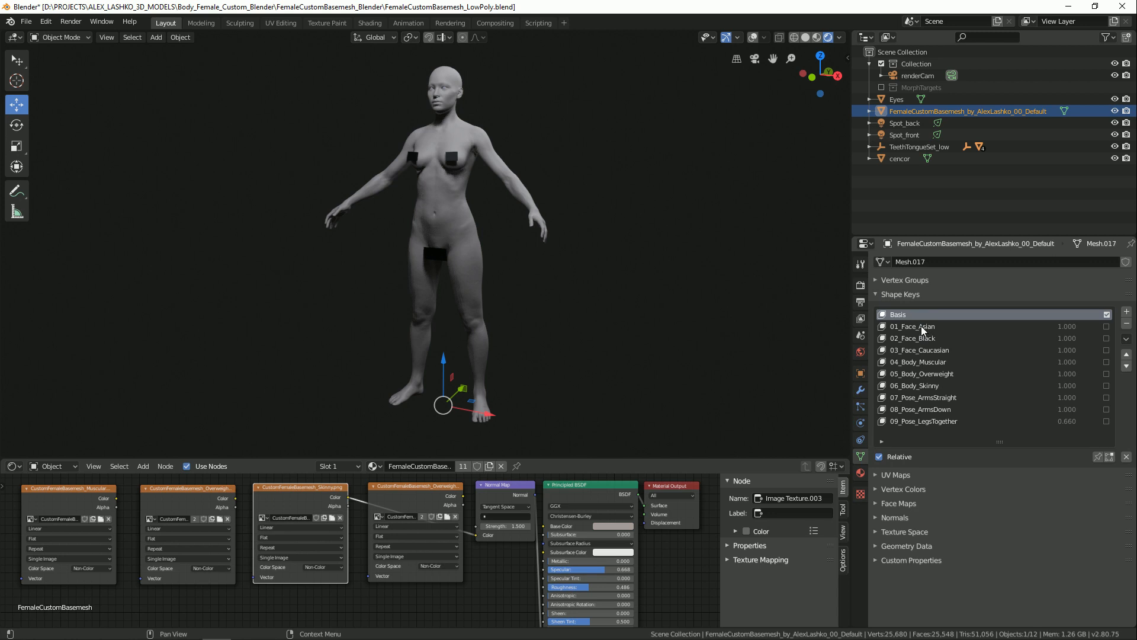
Step: Browse the Face_Caucasian, Body_Overweight, Body_Skinny, Pose_ArmsStraight and Pose_LegsTogether (0.66) shape keys
{"action": "left_click", "coordinate": [913, 326]}
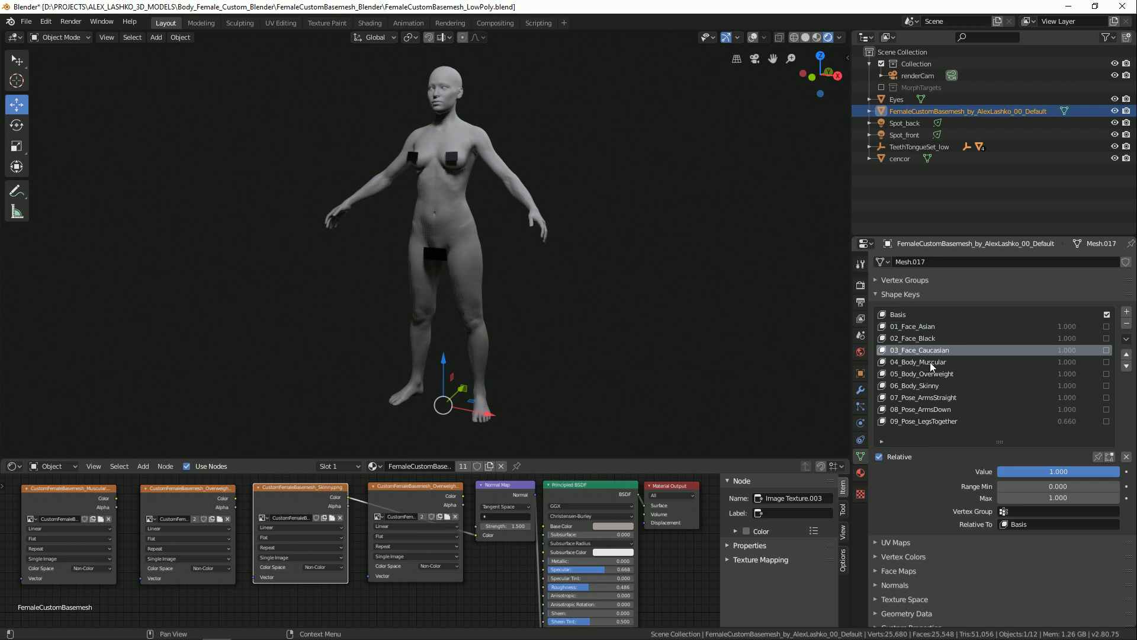
{"action": "left_click", "coordinate": [922, 374]}
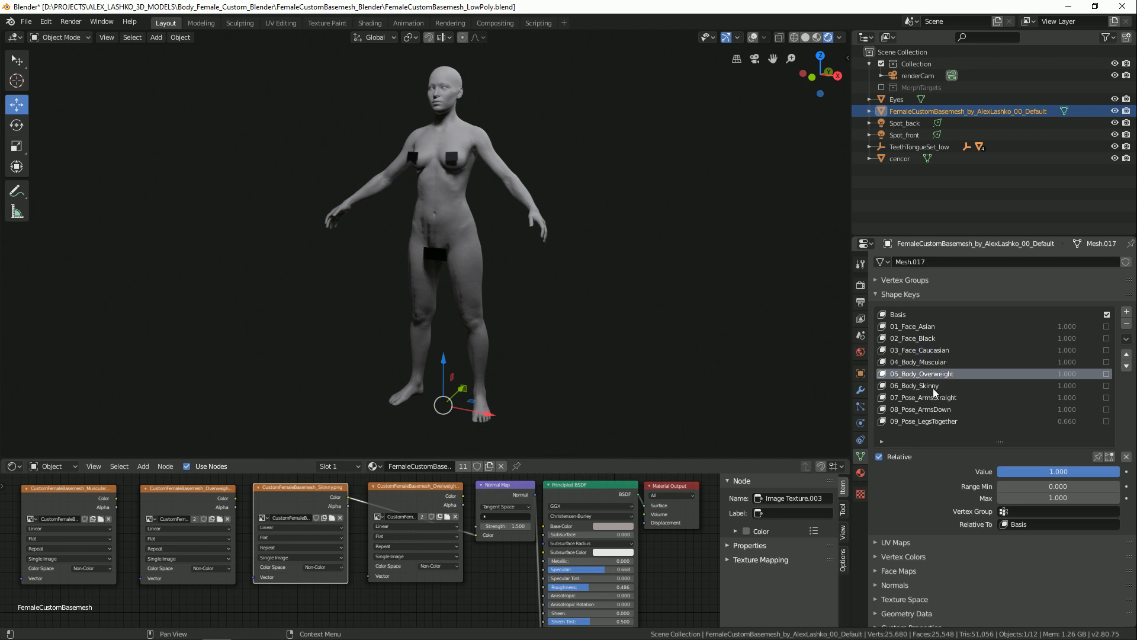
{"action": "left_click", "coordinate": [913, 385]}
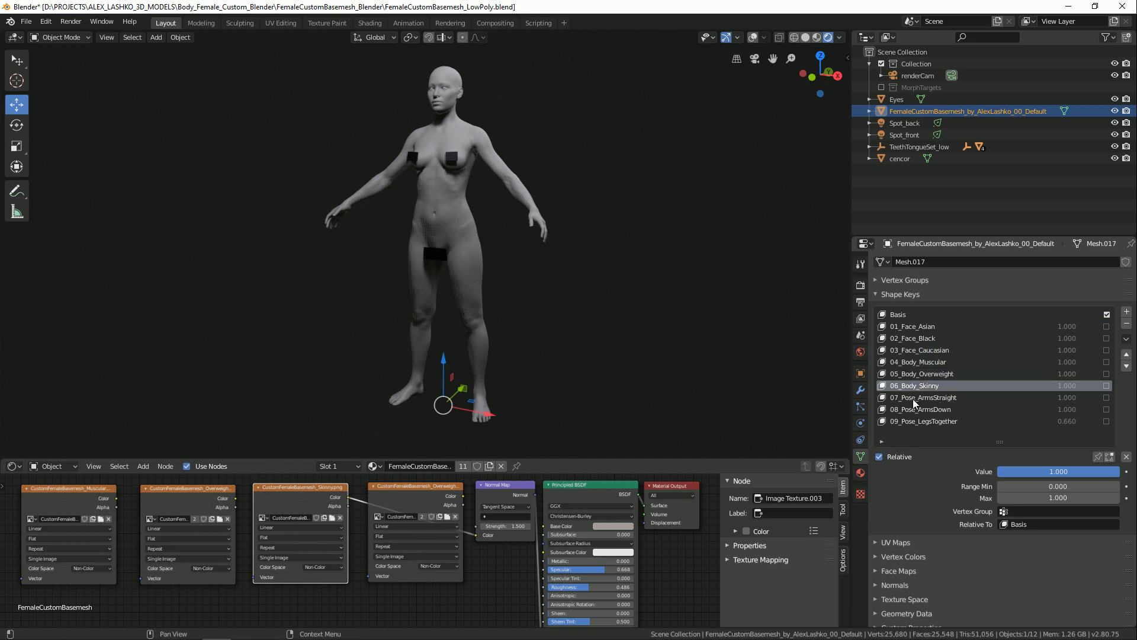
{"action": "left_click", "coordinate": [923, 397]}
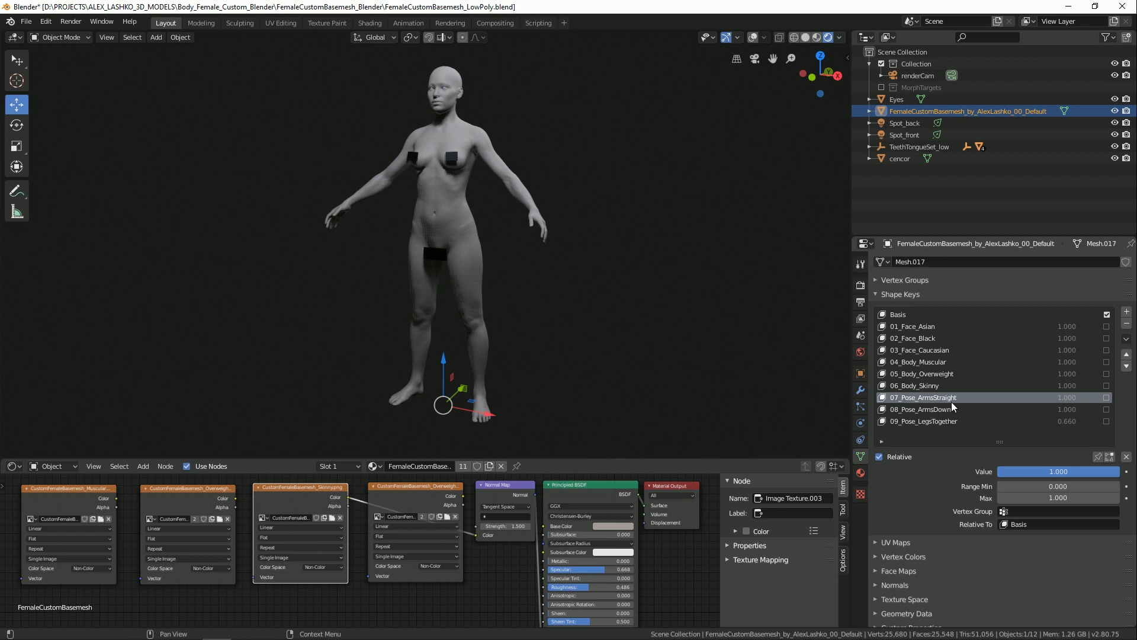
{"action": "mouse_move", "coordinate": [980, 406]}
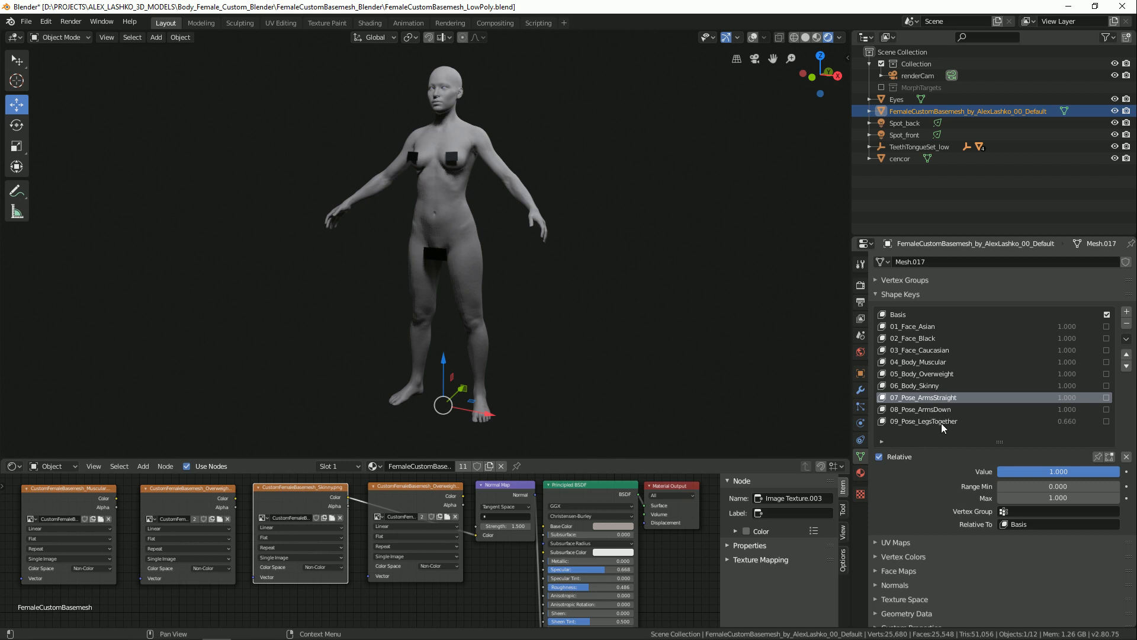
{"action": "left_click", "coordinate": [923, 421]}
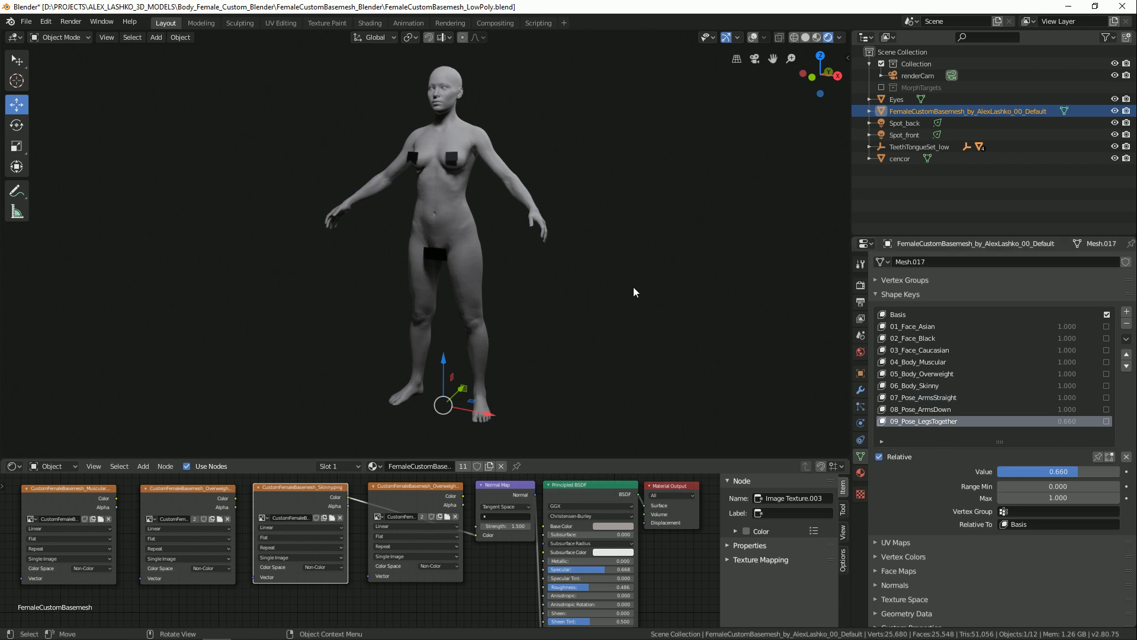
{"action": "mouse_move", "coordinate": [753, 359]}
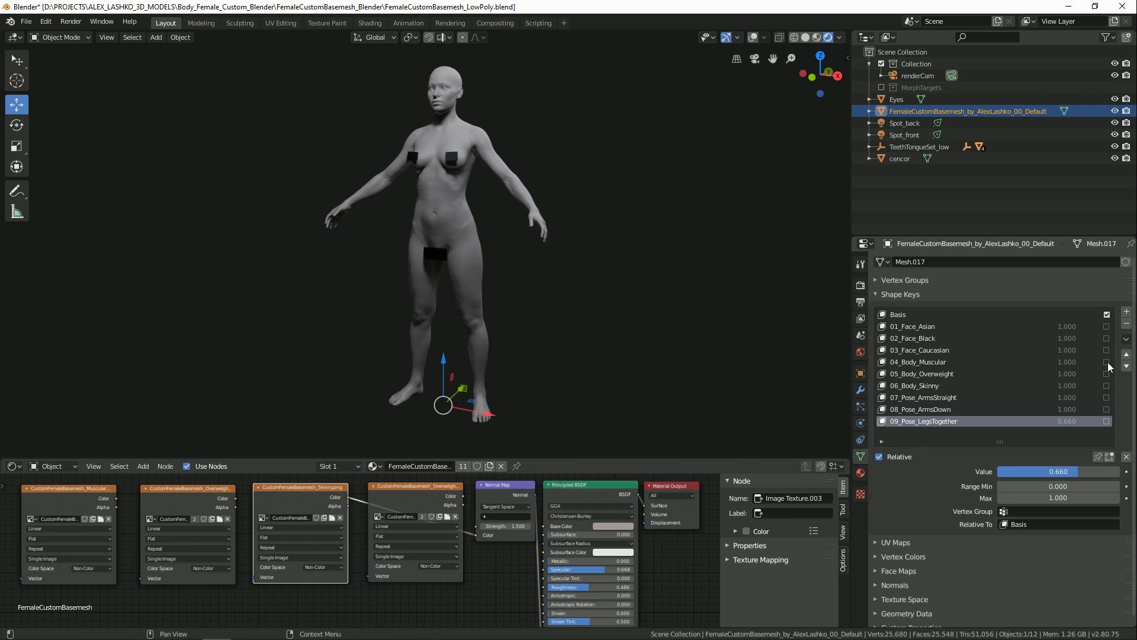
Step: Enable 04_Body_Muscular, raise it to full strength, allow values above 1 and push it to 2
{"action": "left_click", "coordinate": [1107, 361]}
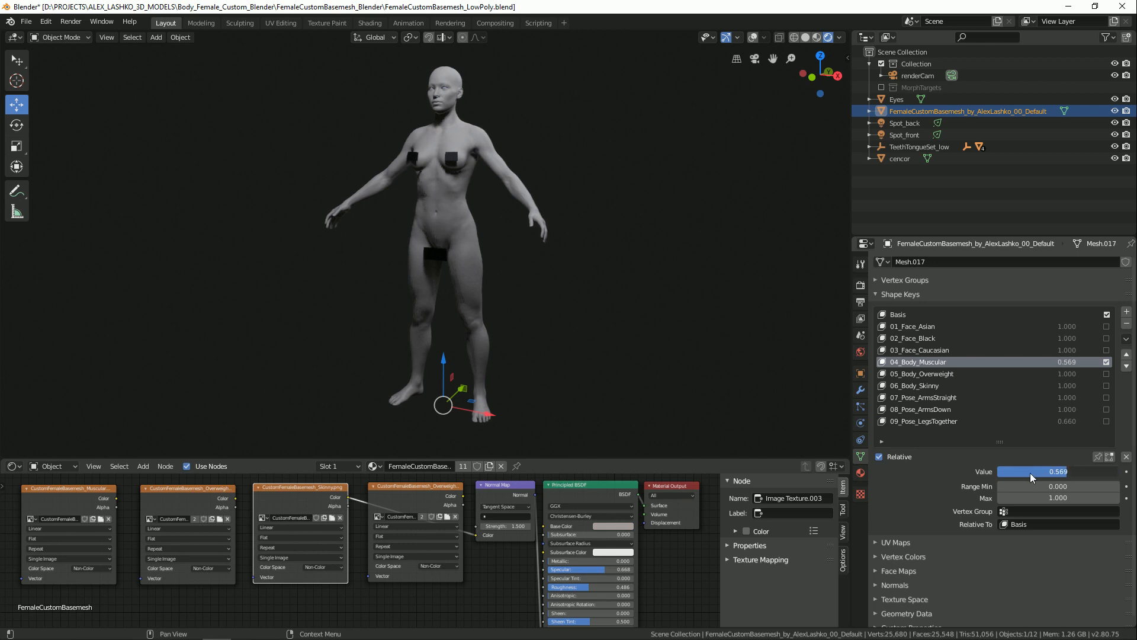
{"action": "left_click_drag", "start_coordinate": [1030, 472], "coordinate": [1114, 471]}
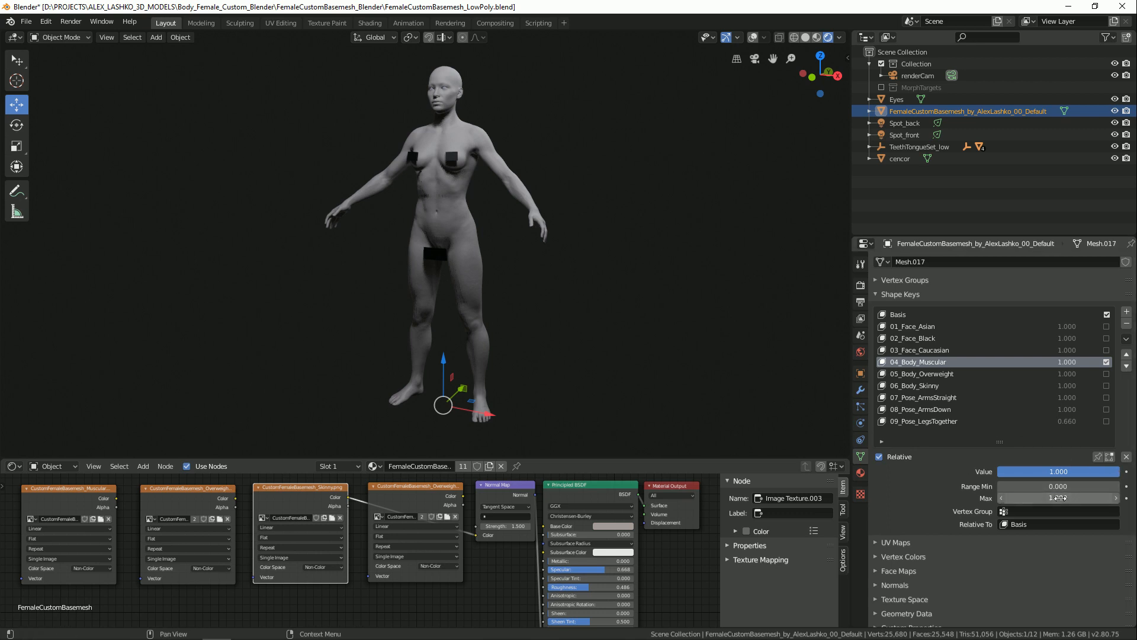
{"action": "left_click", "coordinate": [1060, 498]}
{"action": "type", "text": "2.000"}
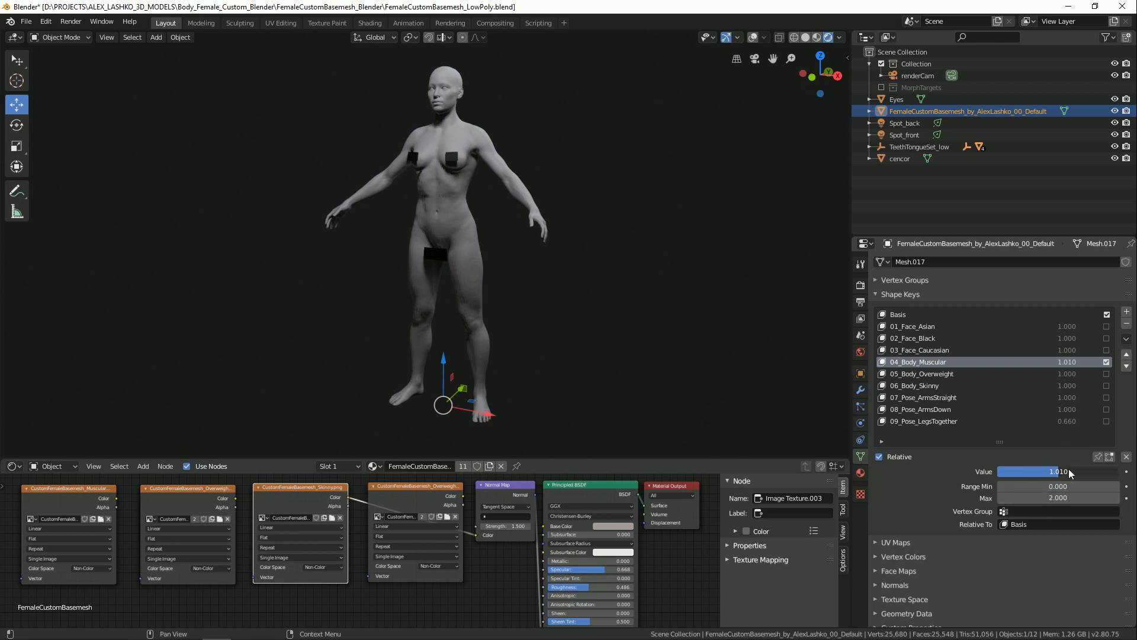
{"action": "left_click_drag", "start_coordinate": [1045, 472], "coordinate": [1080, 471]}
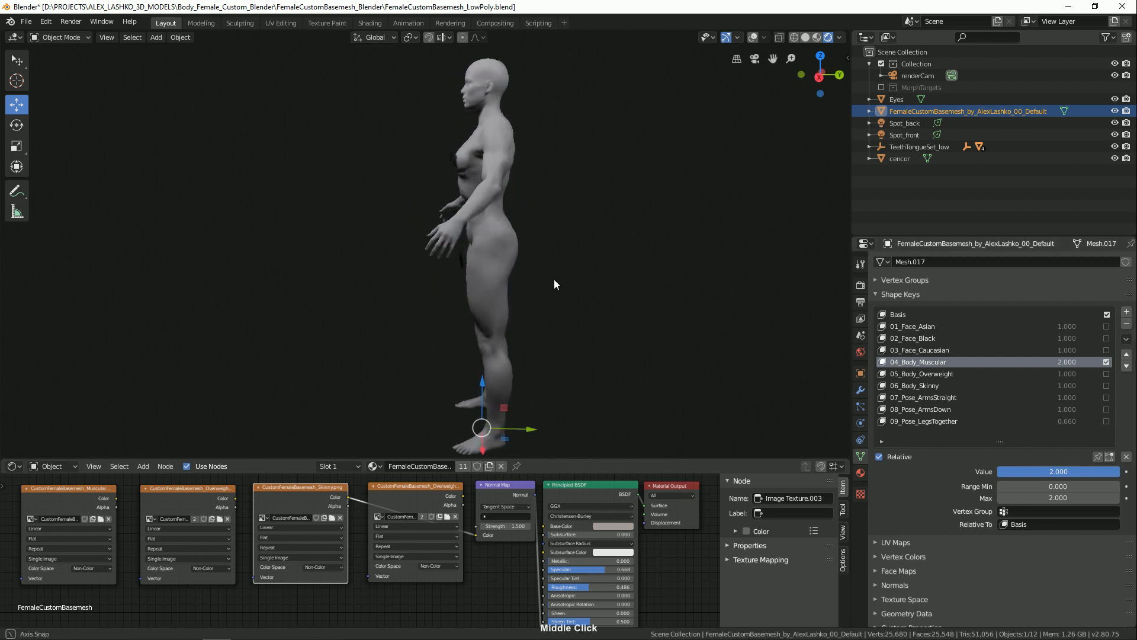
Step: Try the muscular strength up to about 2.47 while inspecting the figure, then settle it back
{"action": "left_click_drag", "start_coordinate": [555, 283], "coordinate": [687, 300]}
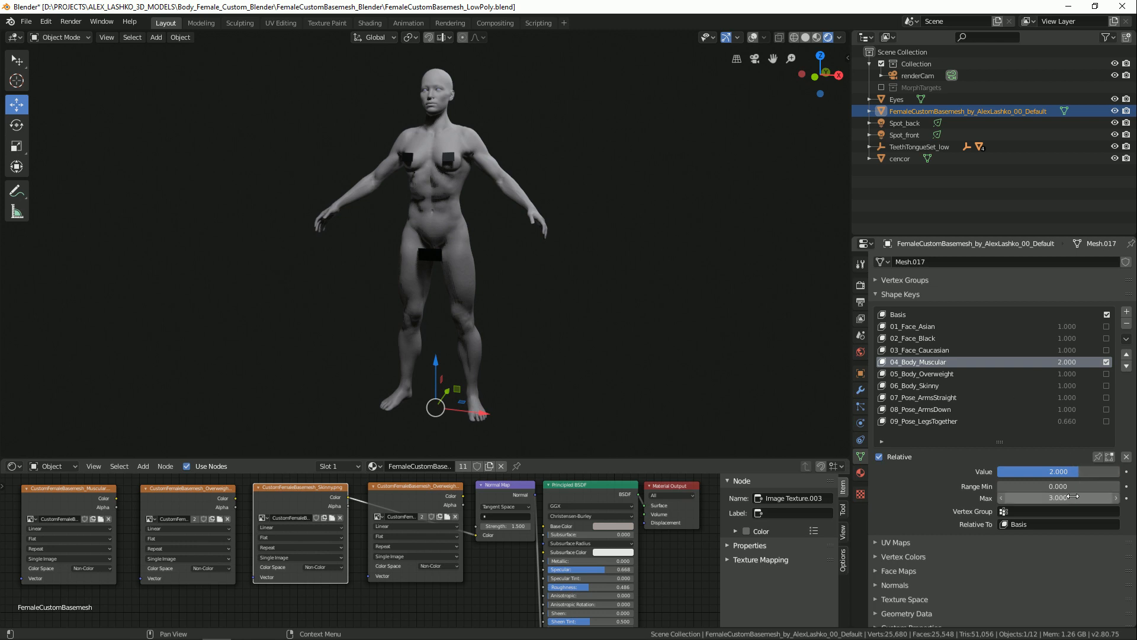
{"action": "left_click_drag", "start_coordinate": [1038, 472], "coordinate": [1080, 472]}
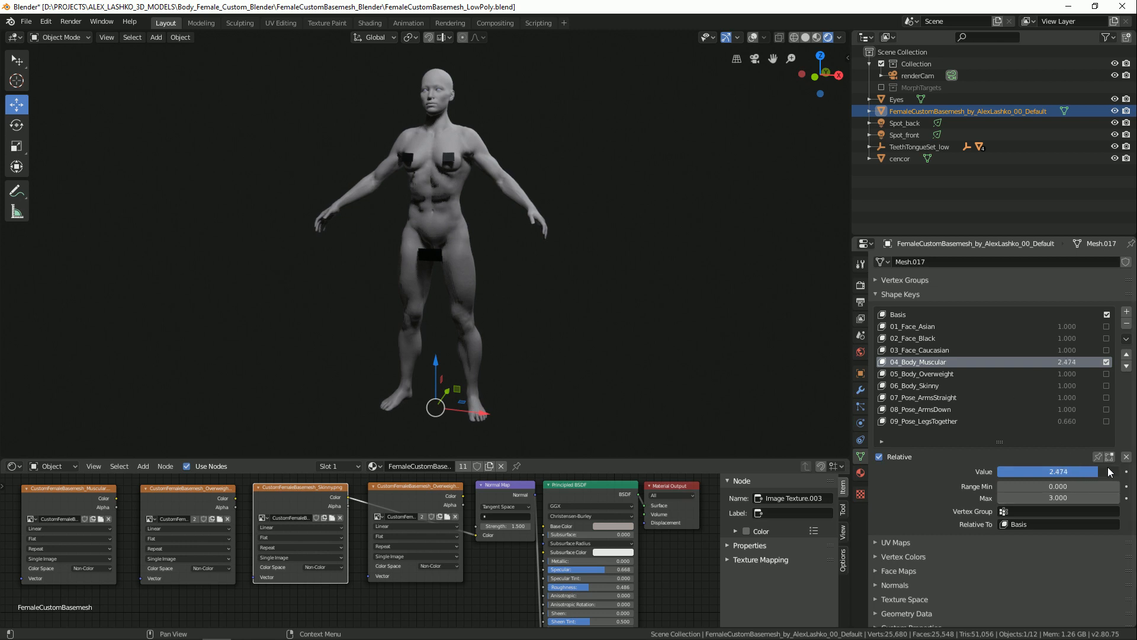
{"action": "left_click_drag", "start_coordinate": [1045, 472], "coordinate": [1117, 472]}
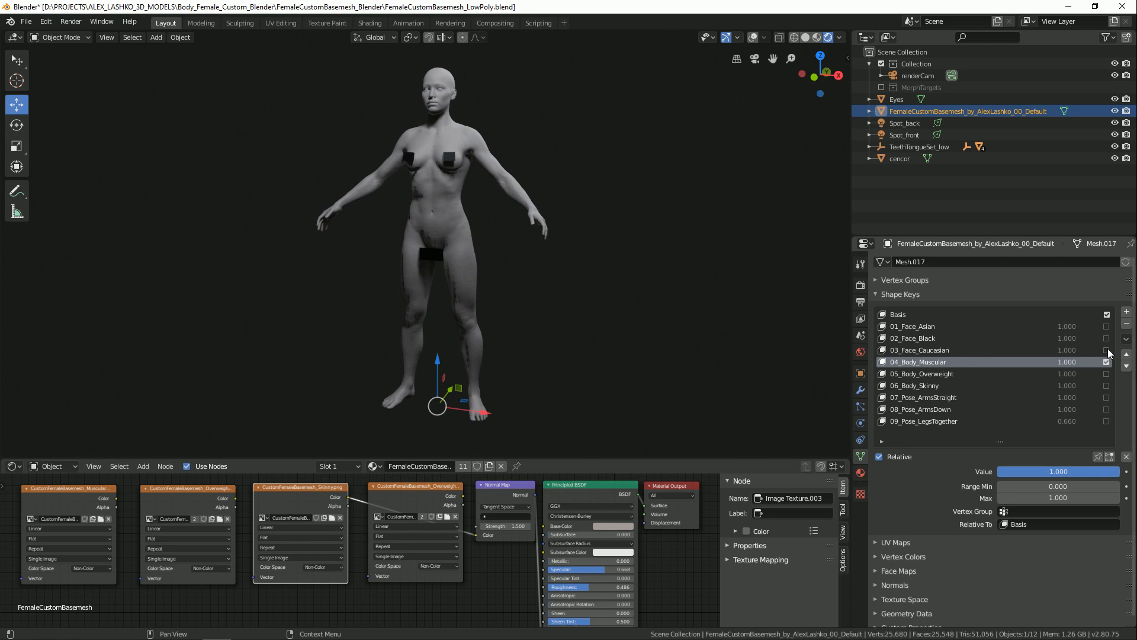
Step: Enable the 03_Face_Caucasian, 07_Pose_ArmsStraight and 08_Pose_ArmsDown shape keys on the body
{"action": "left_click", "coordinate": [1107, 361]}
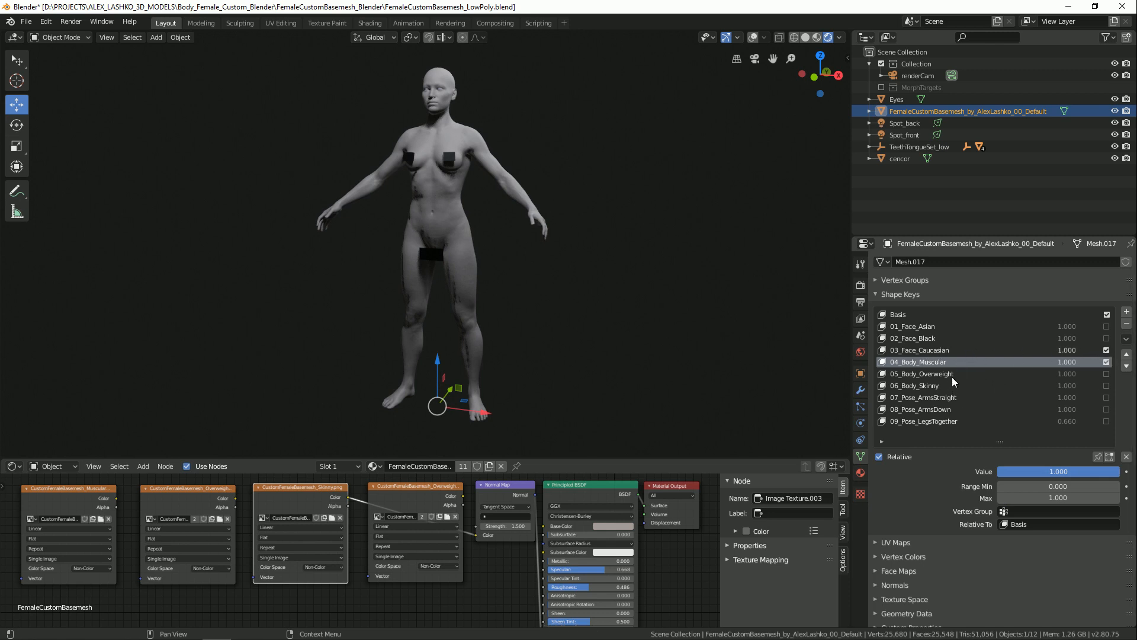
{"action": "mouse_move", "coordinate": [802, 339]}
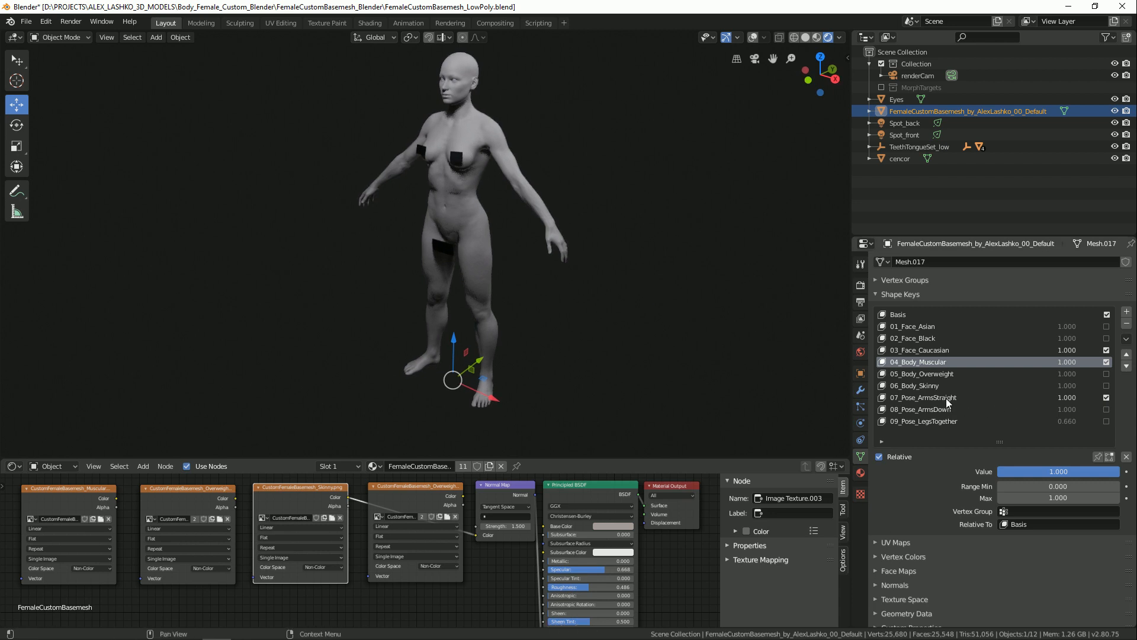
{"action": "left_click", "coordinate": [943, 396]}
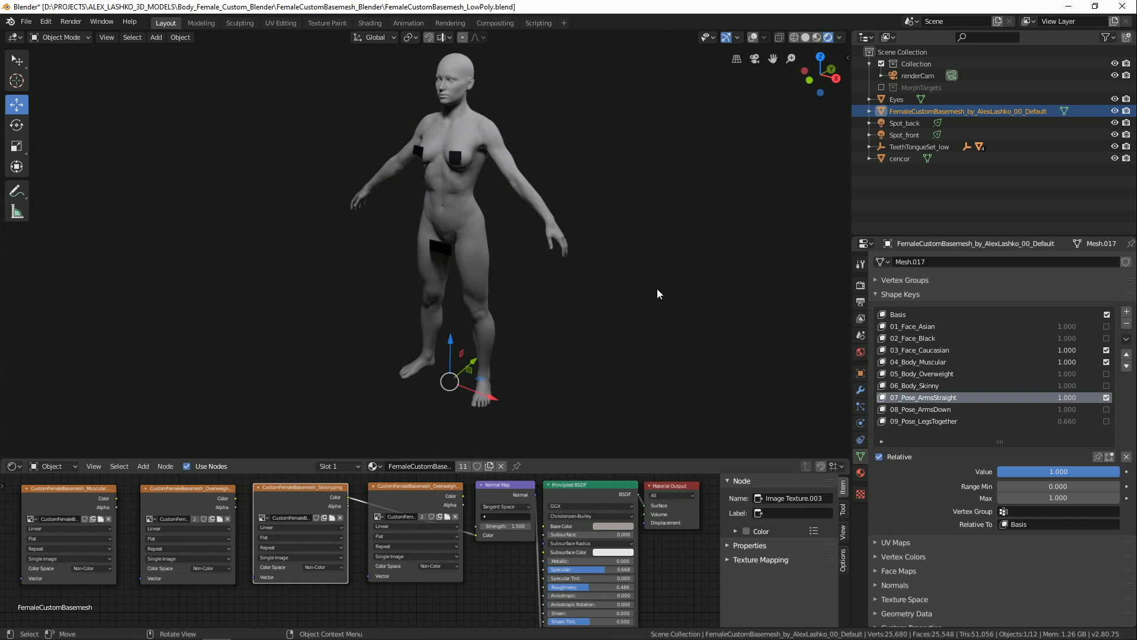
{"action": "left_click_drag", "start_coordinate": [659, 293], "coordinate": [629, 325]}
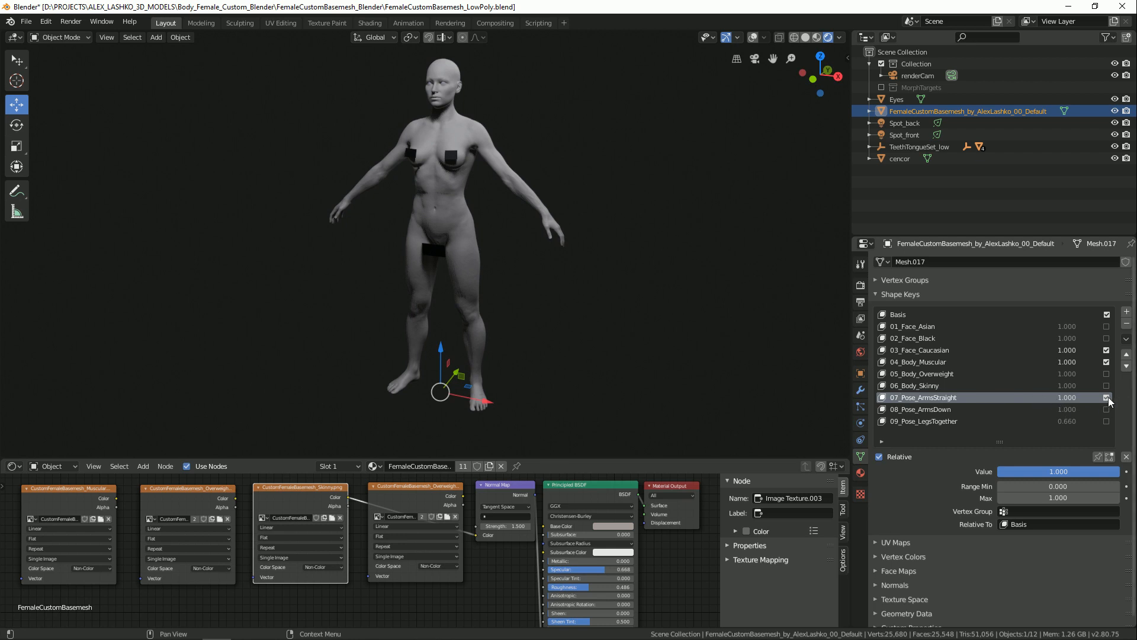
{"action": "left_click", "coordinate": [1106, 397]}
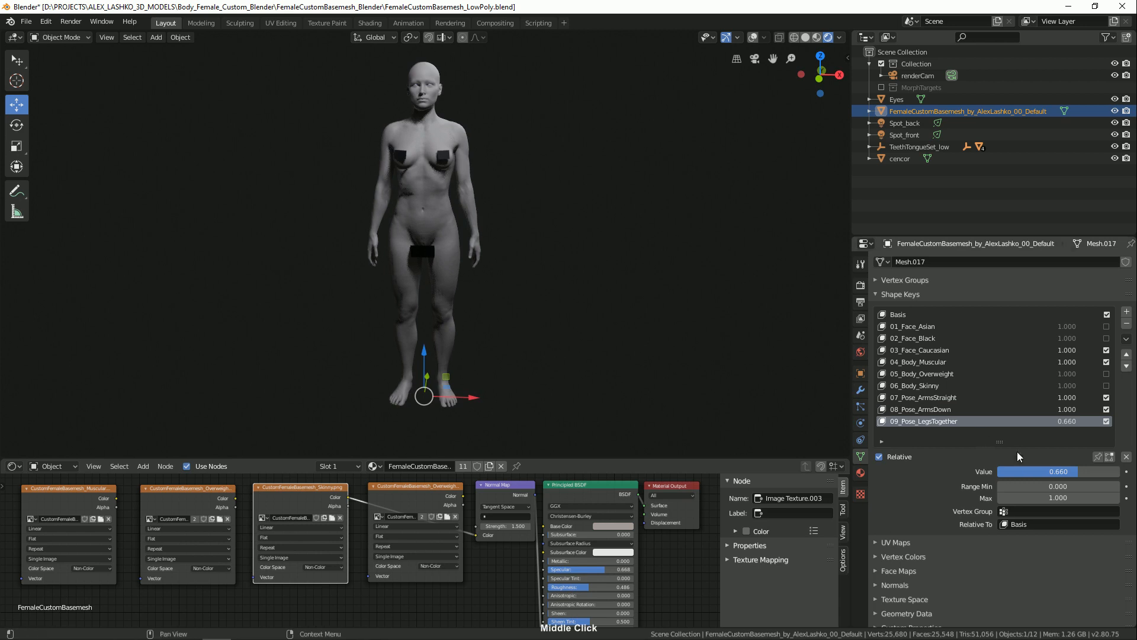
Step: Raise 09_Pose_LegsTogether to about 0.737 so the legs sit closer together
{"action": "left_click_drag", "start_coordinate": [1038, 472], "coordinate": [1066, 472]}
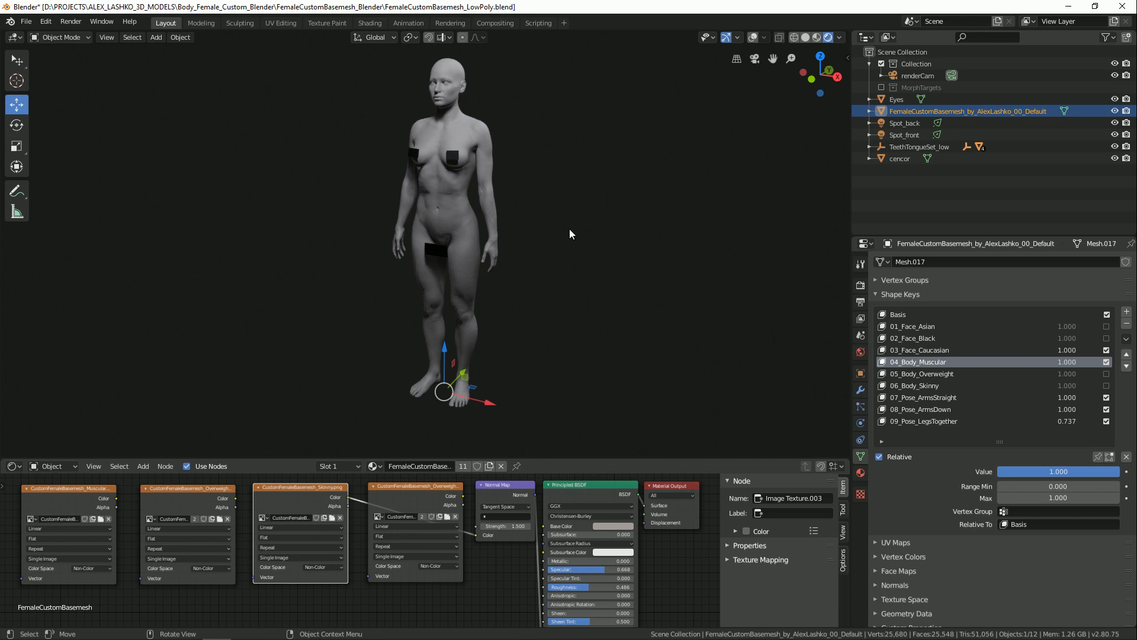
{"action": "mouse_move", "coordinate": [571, 299]}
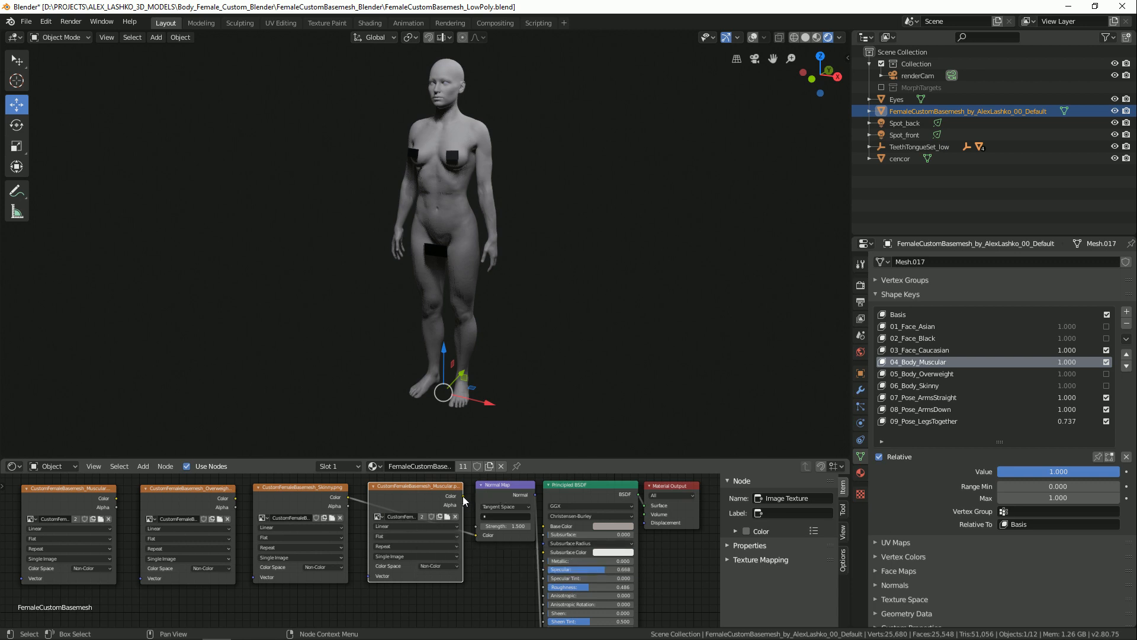
Step: Link the Muscular image Color to the Normal Map node, inspect the result, then relink the Skinny image instead
{"action": "left_click_drag", "start_coordinate": [457, 495], "coordinate": [472, 529]}
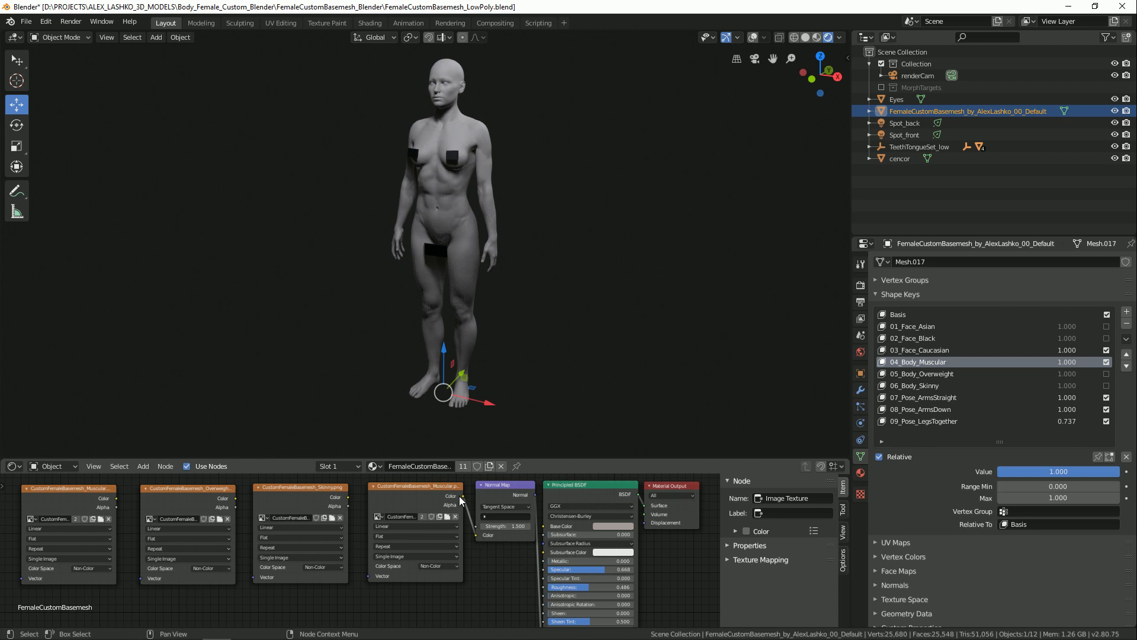
{"action": "mouse_move", "coordinate": [477, 541]}
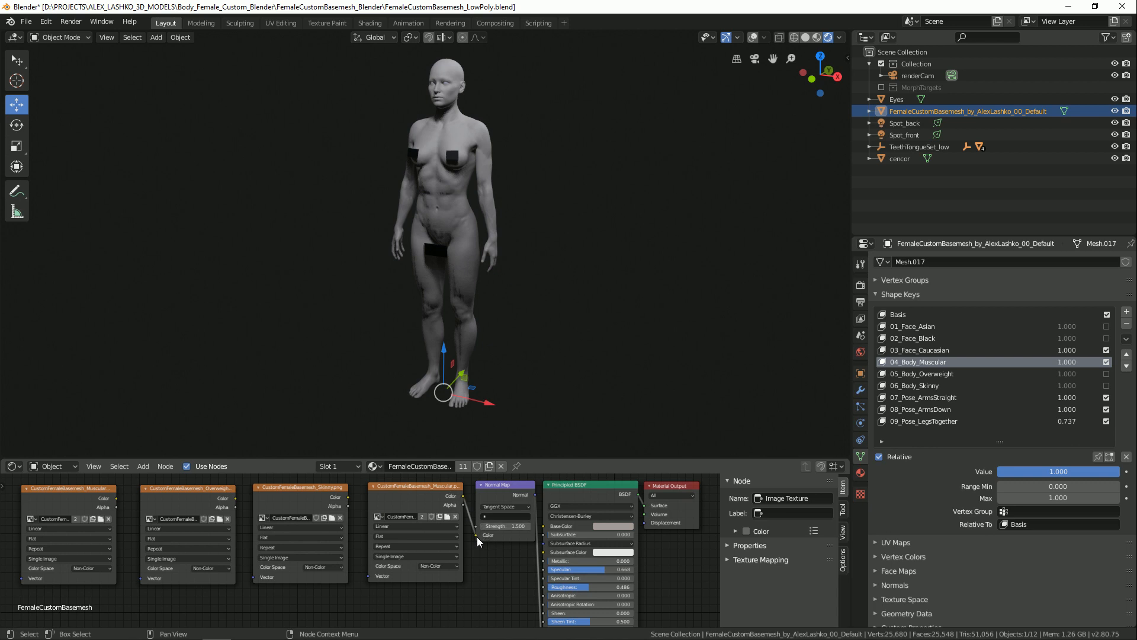
{"action": "mouse_move", "coordinate": [464, 487]}
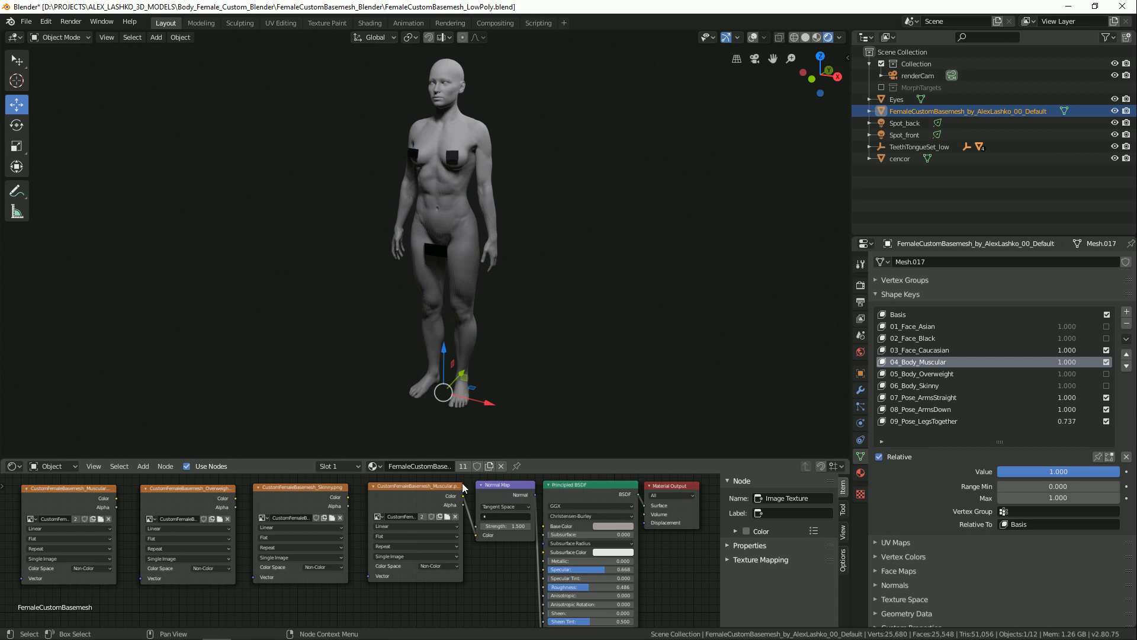
{"action": "left_click", "coordinate": [416, 516]}
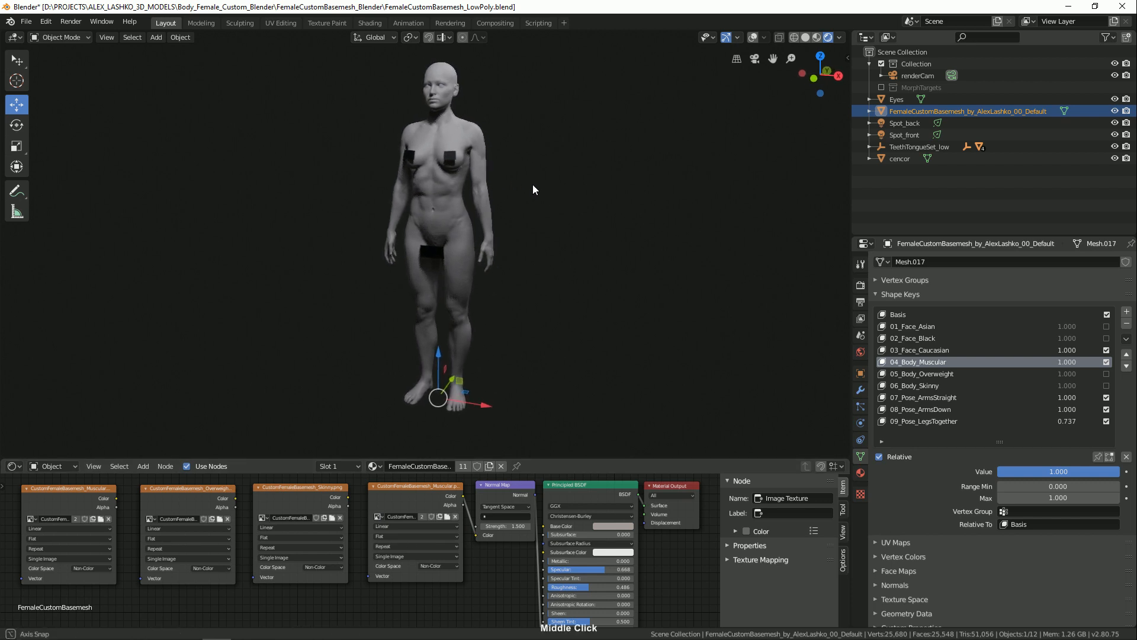
{"action": "left_click_drag", "start_coordinate": [534, 190], "coordinate": [448, 225]}
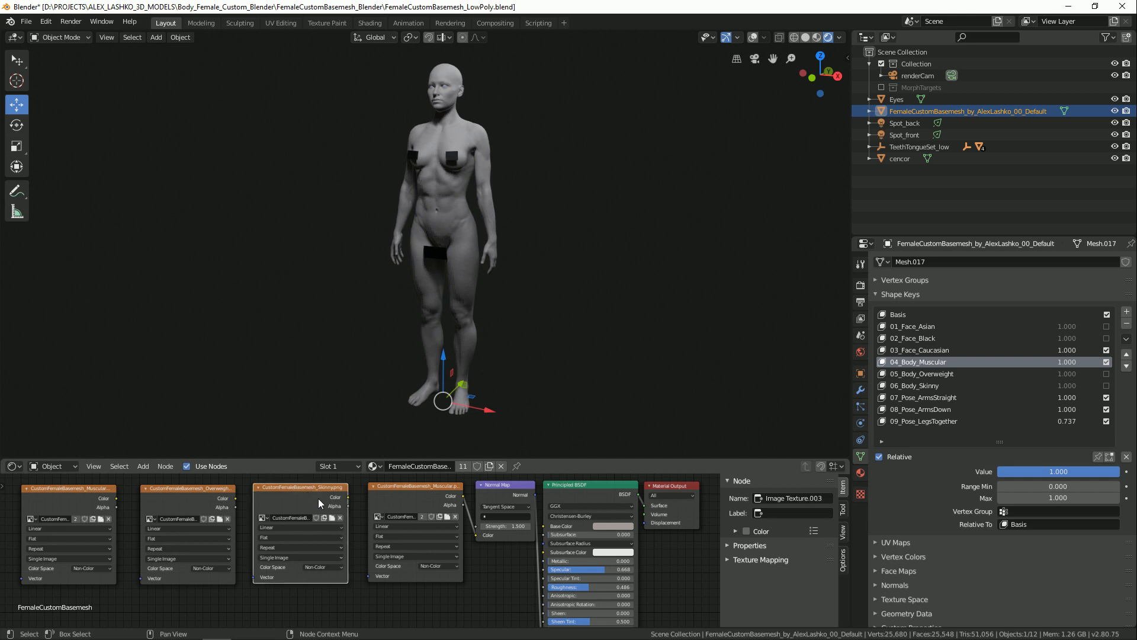
{"action": "left_click_drag", "start_coordinate": [348, 500], "coordinate": [471, 527]}
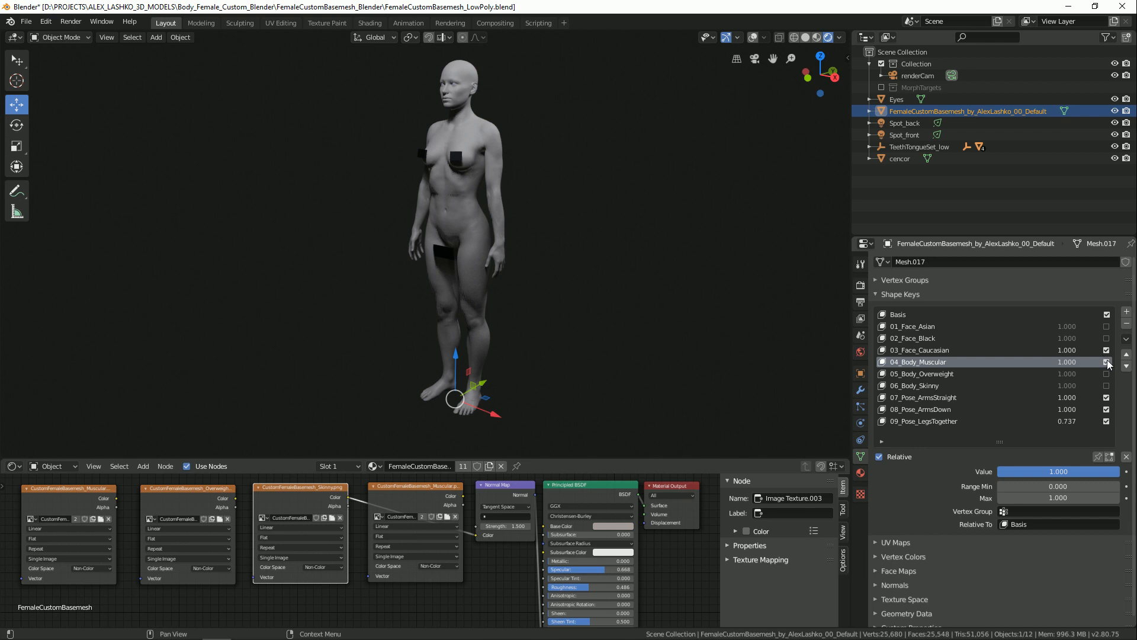
Step: Switch off 04_Body_Muscular and enable 06_Body_Skinny, checking the skinny body in the viewport
{"action": "left_click", "coordinate": [1106, 362]}
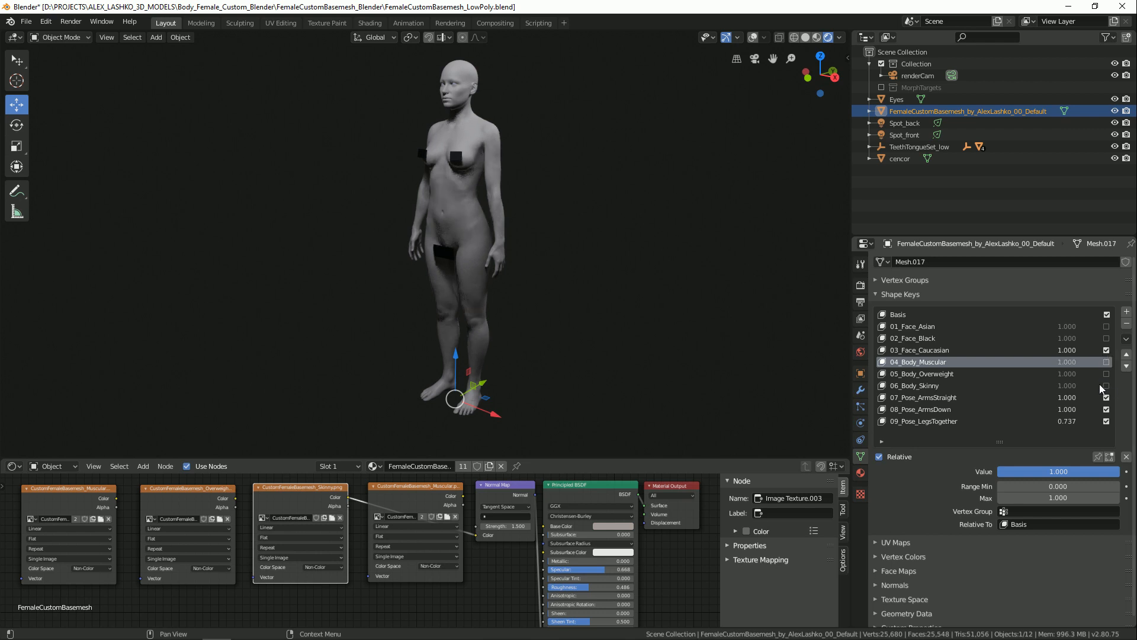
{"action": "left_click", "coordinate": [943, 385]}
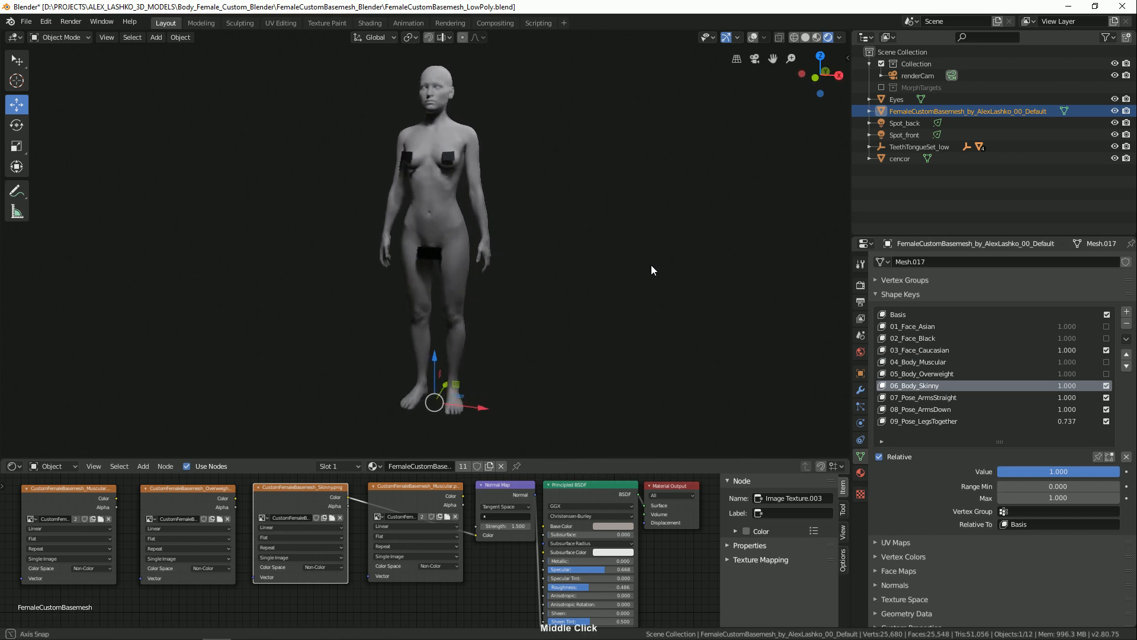
{"action": "left_click_drag", "start_coordinate": [653, 270], "coordinate": [513, 294]}
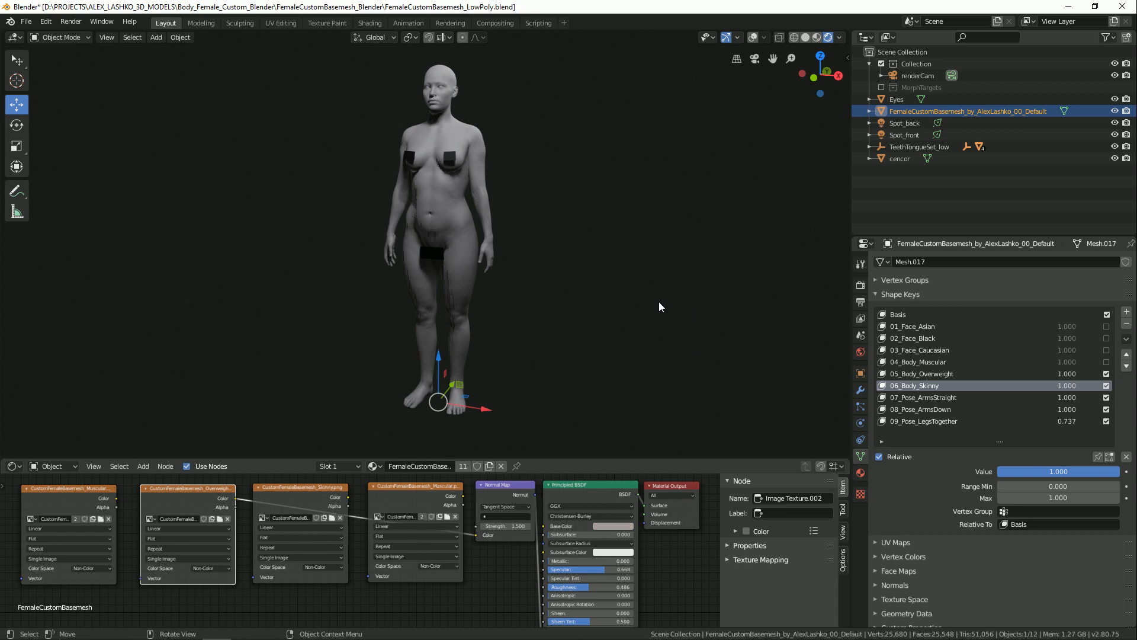
{"action": "mouse_move", "coordinate": [641, 284]}
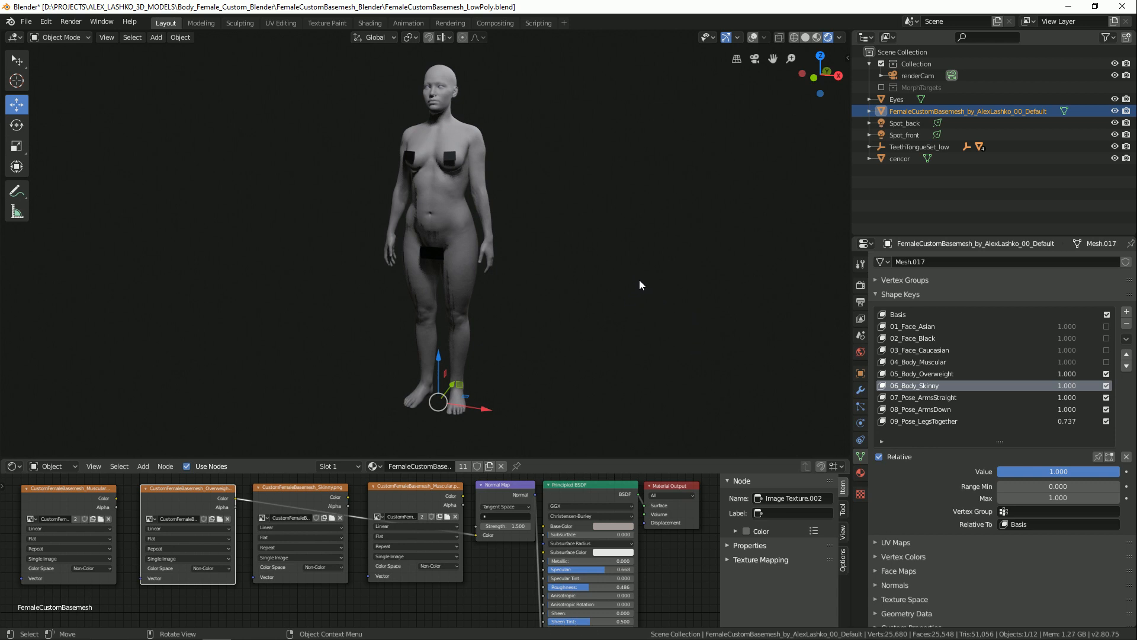
{"action": "mouse_move", "coordinate": [625, 253]}
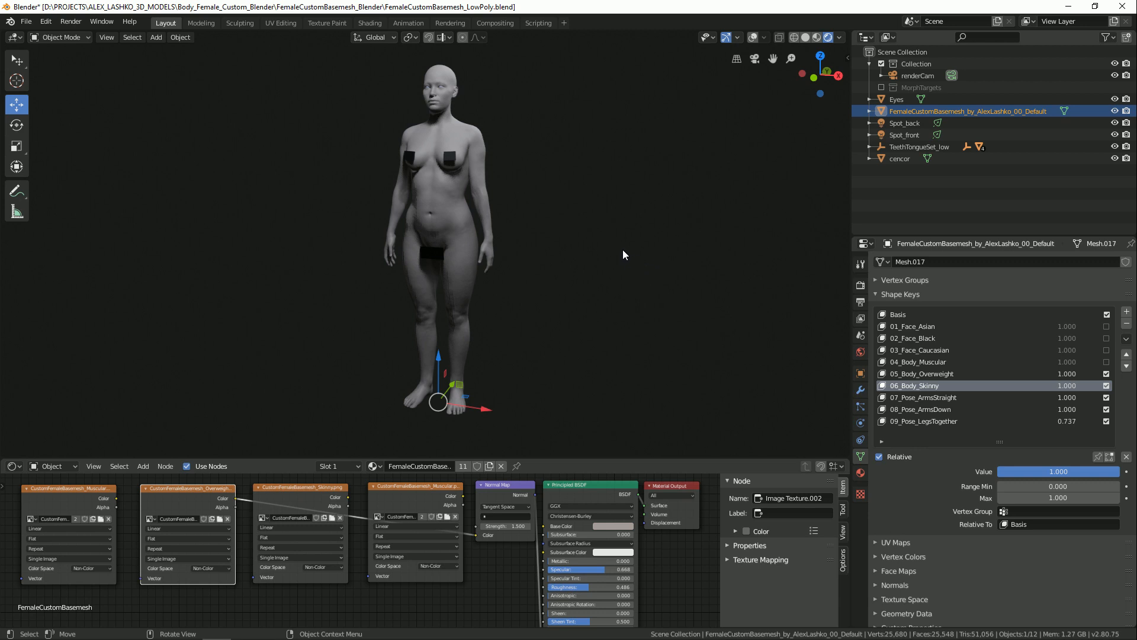